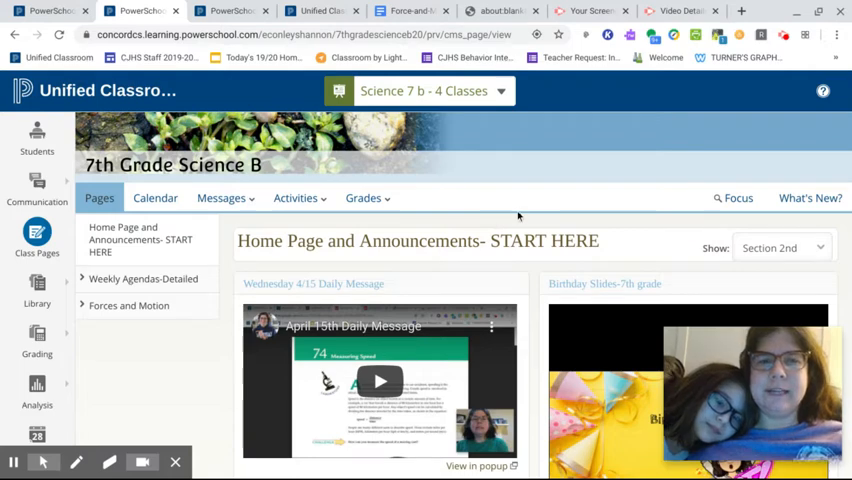
mouse_move(452, 224)
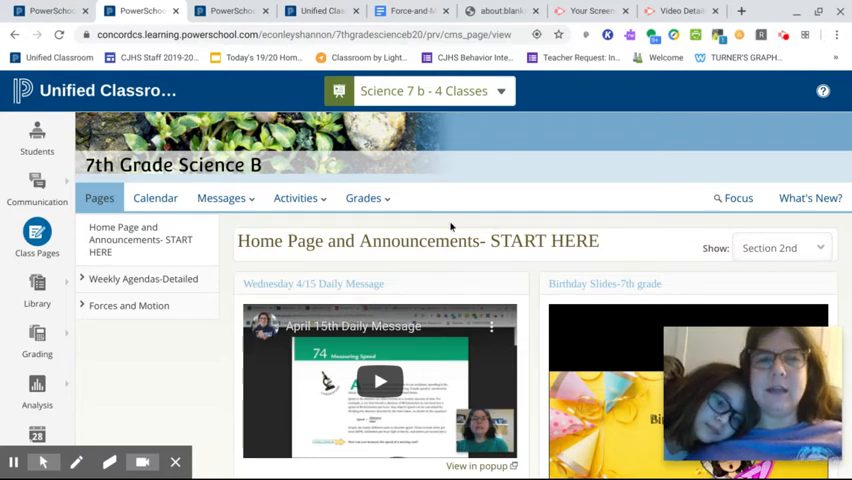
mouse_move(424, 224)
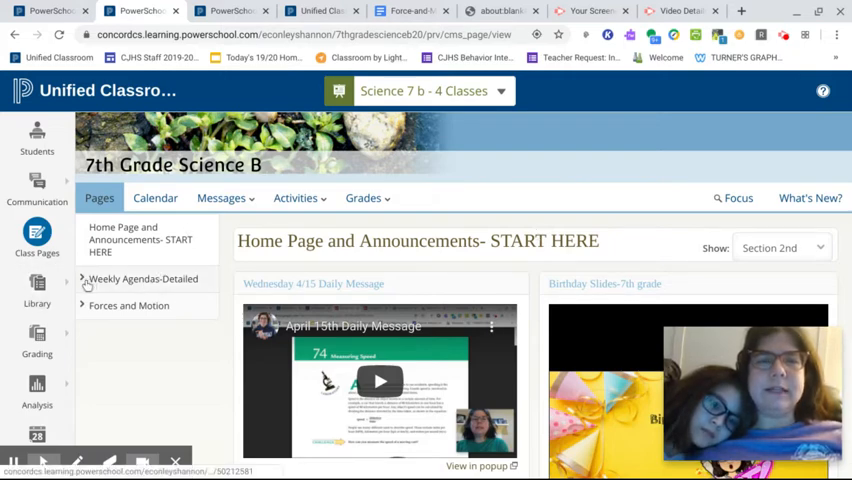
Expand Weekly Agendas-Detailed in the Pages sidebar to list weeks 11 through 14
left_click(82, 280)
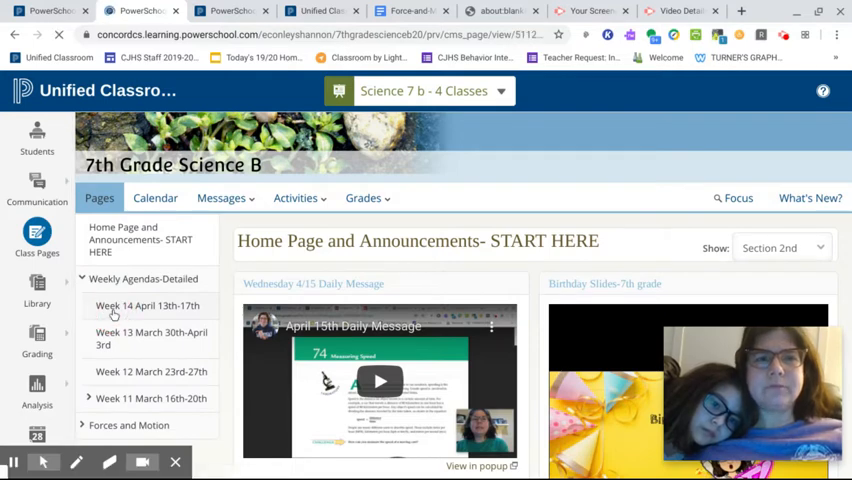
Show the Week 14 April 13th-17th agenda and scroll to its Wednesday entry
left_click(148, 304)
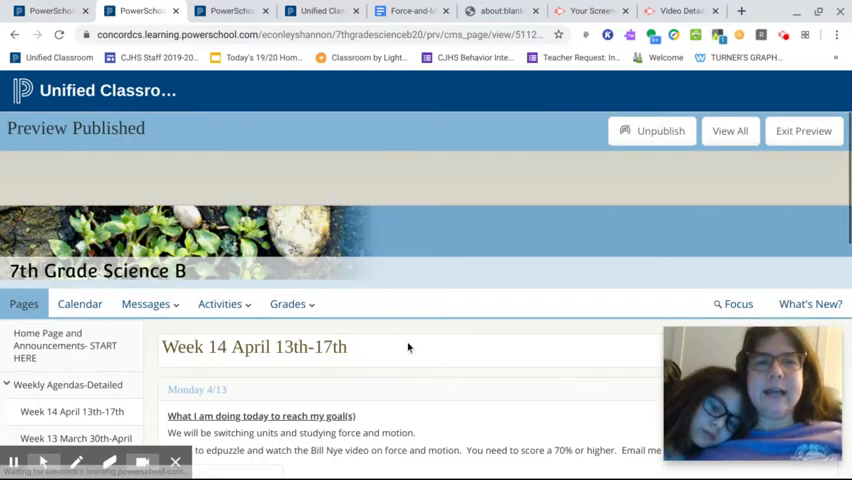
scroll("down", 3)
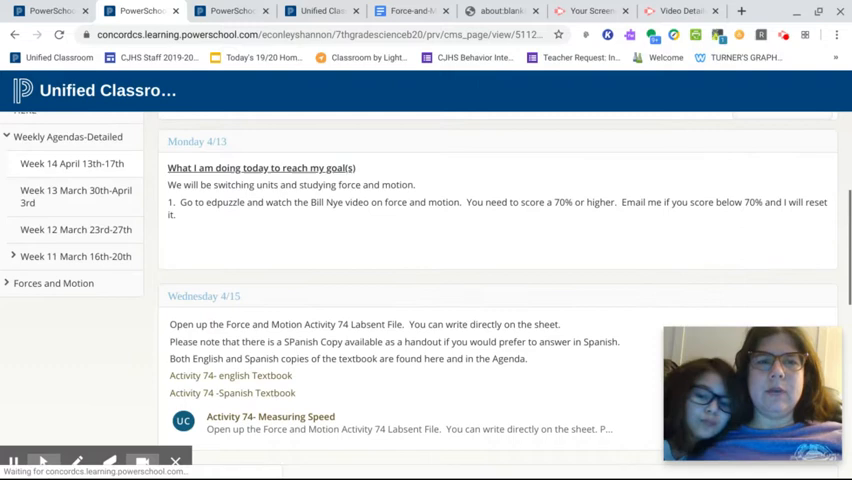
scroll("down", 3)
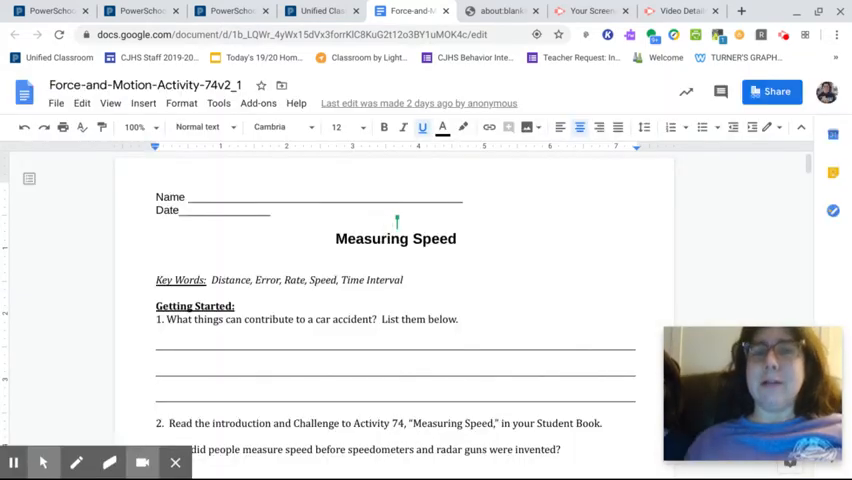
scroll("down", 3)
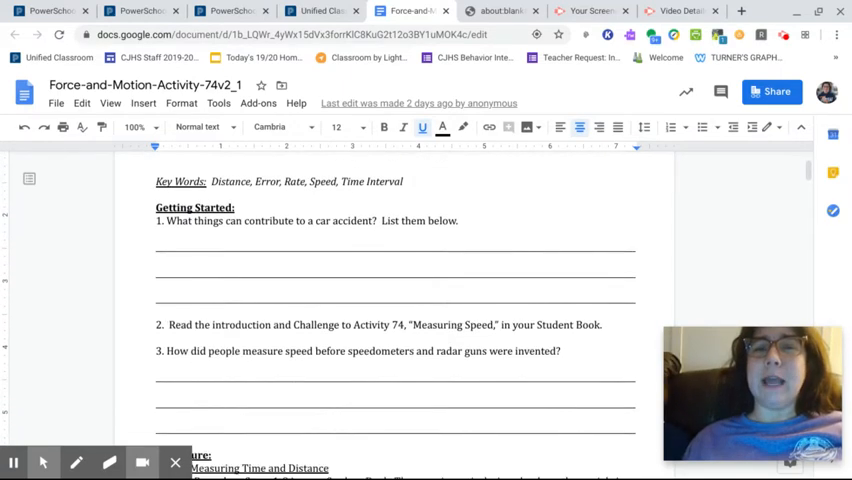
scroll("down", 3)
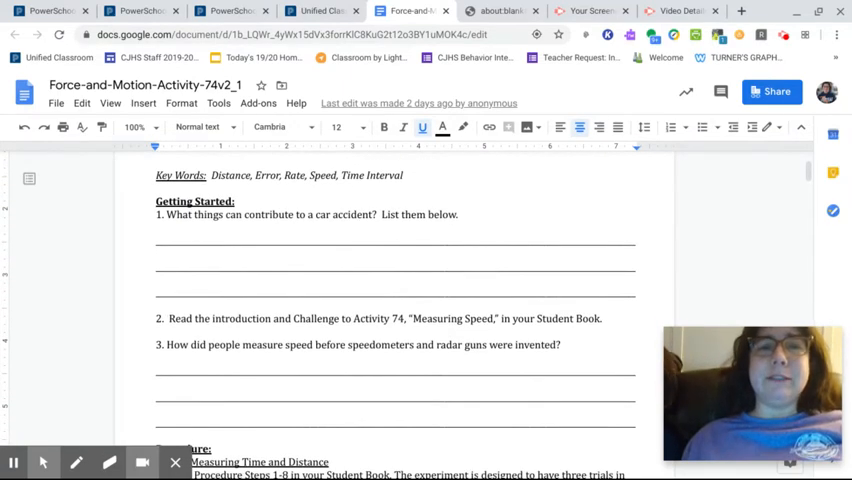
scroll("down", 3)
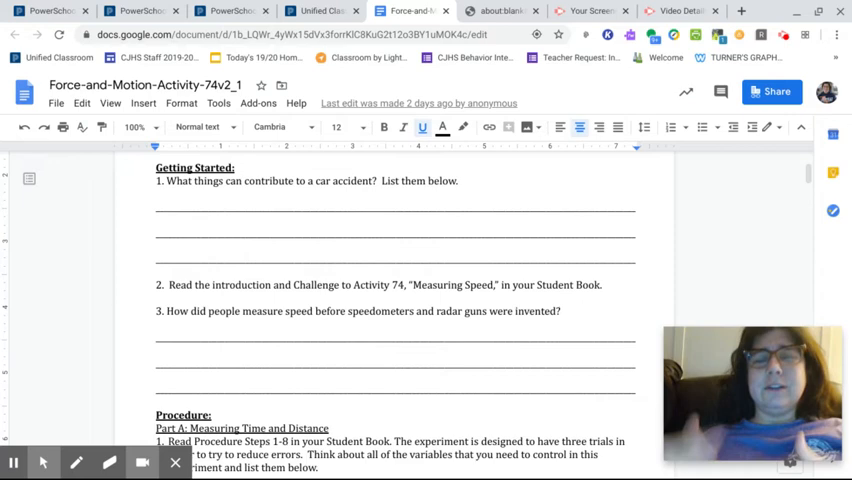
scroll("down", 3)
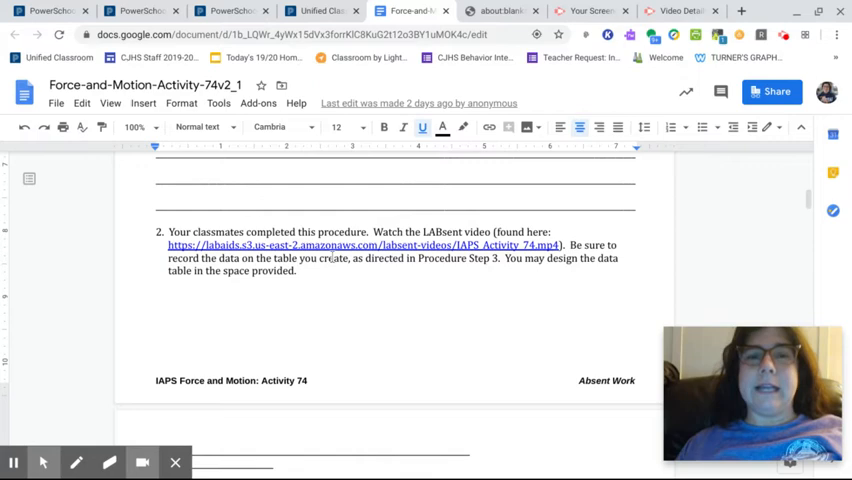
scroll("down", 3)
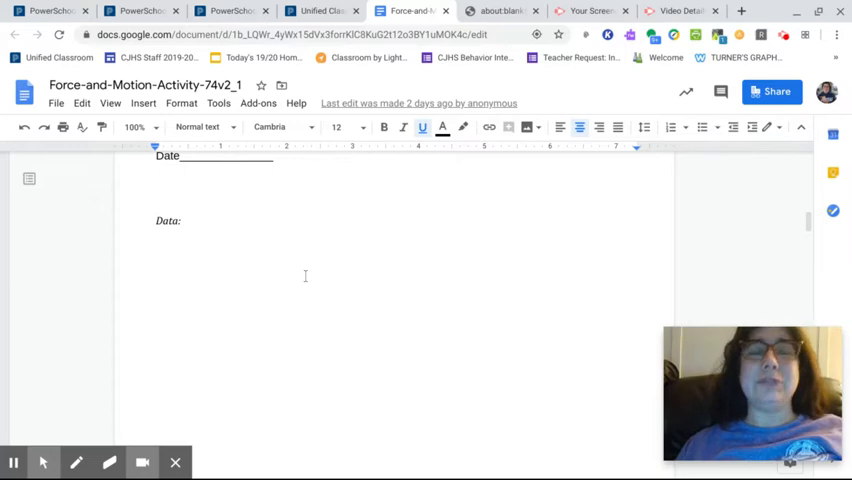
mouse_move(222, 270)
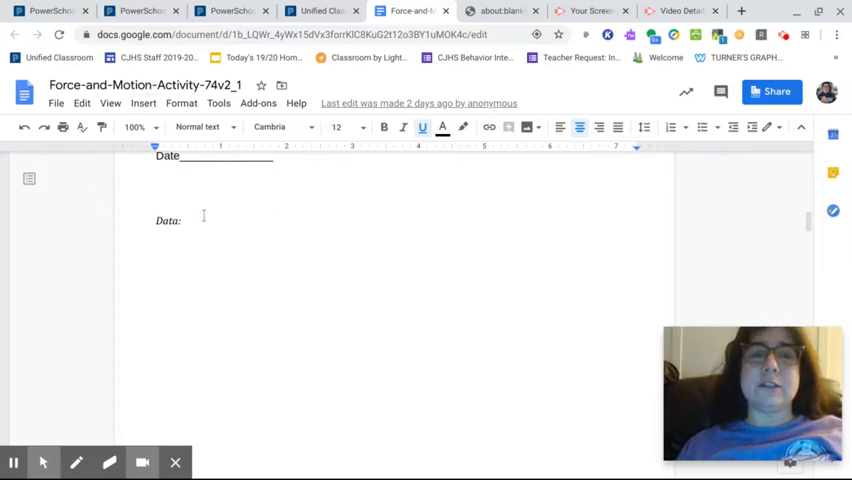
scroll("down", 3)
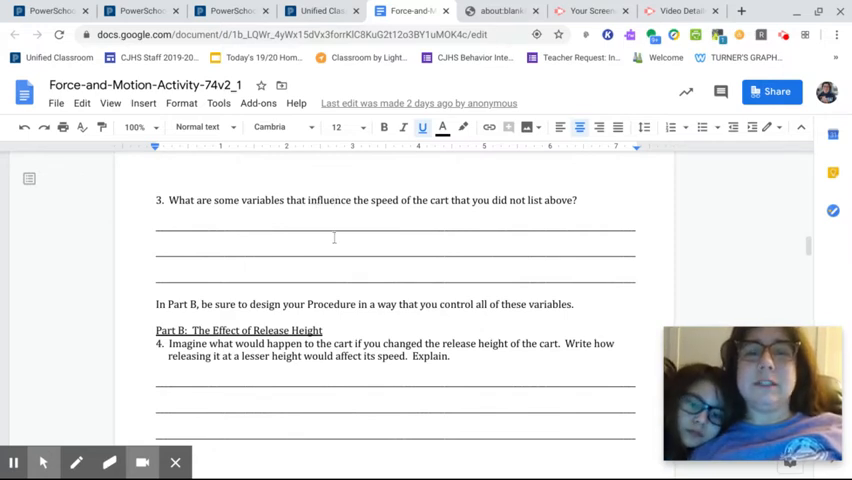
scroll("down", 3)
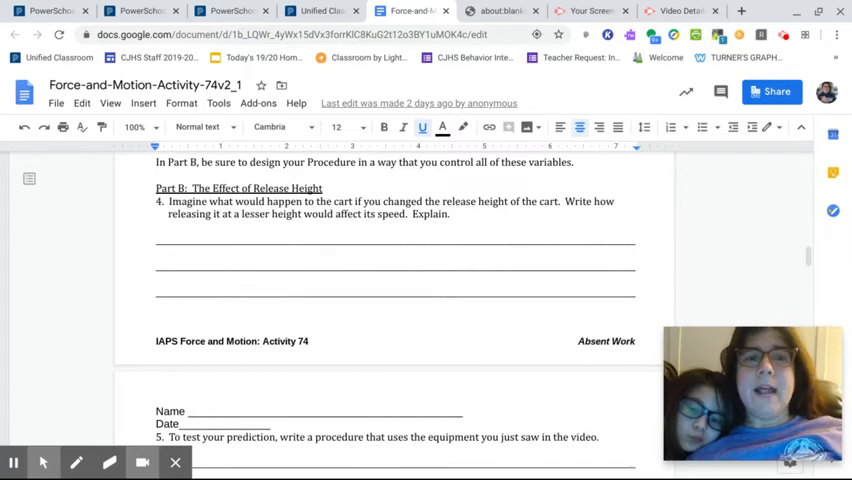
scroll("down", 3)
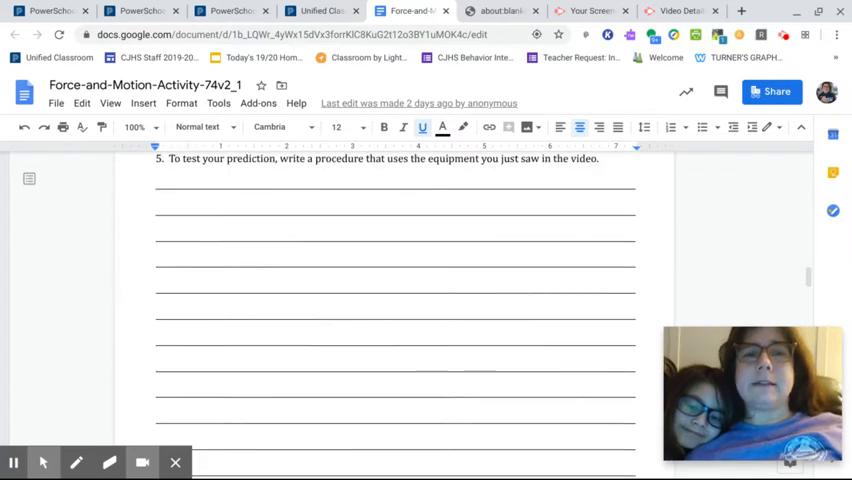
scroll("down", 3)
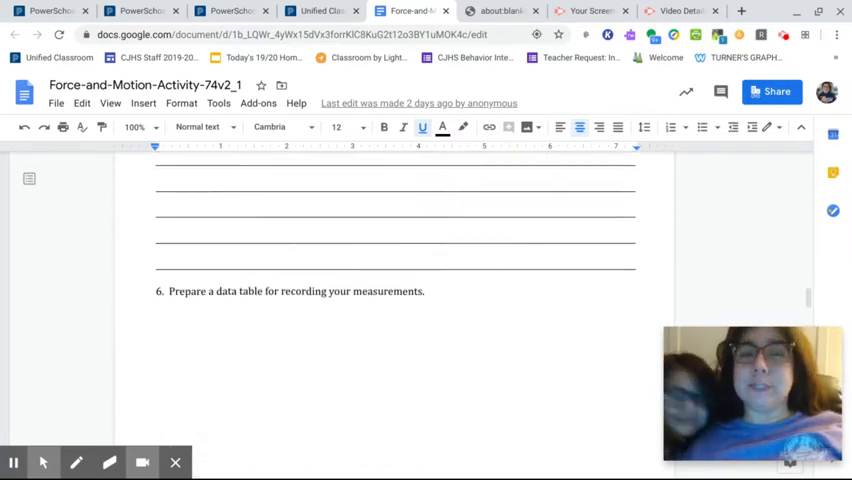
scroll("down", 3)
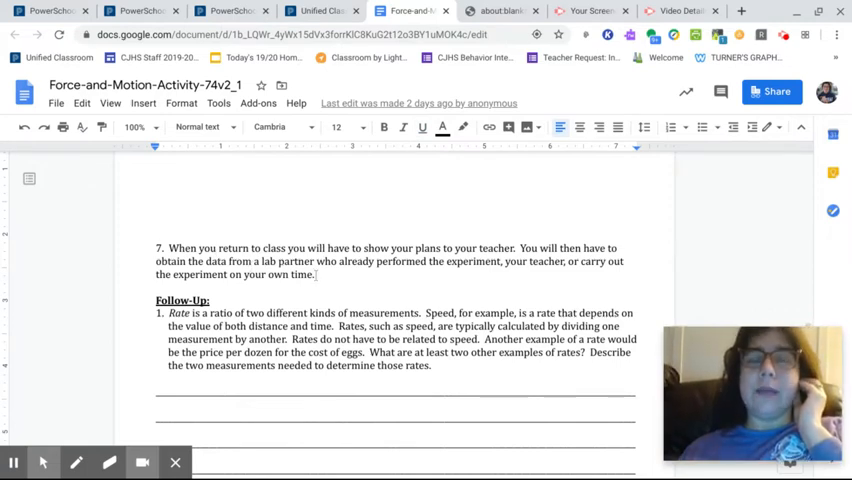
scroll("down", 3)
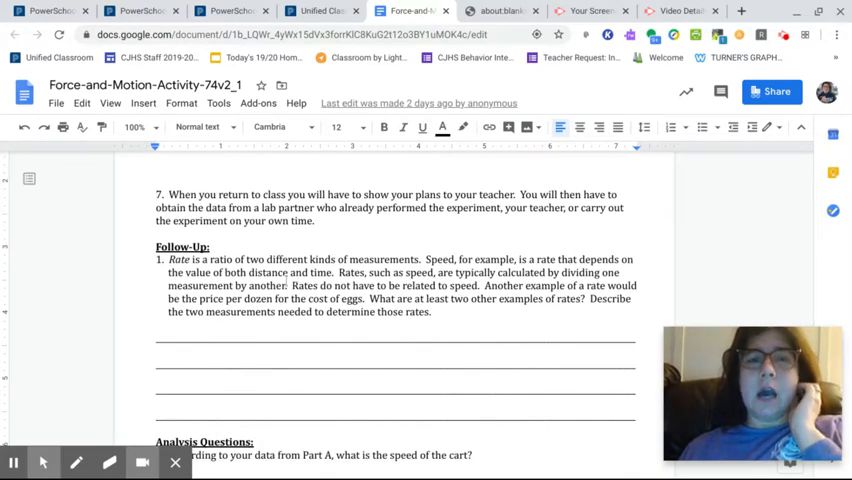
scroll("down", 3)
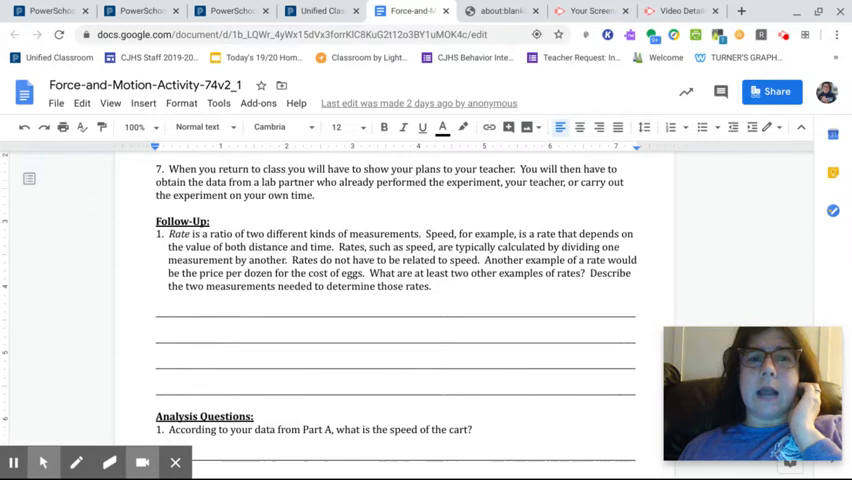
scroll("down", 3)
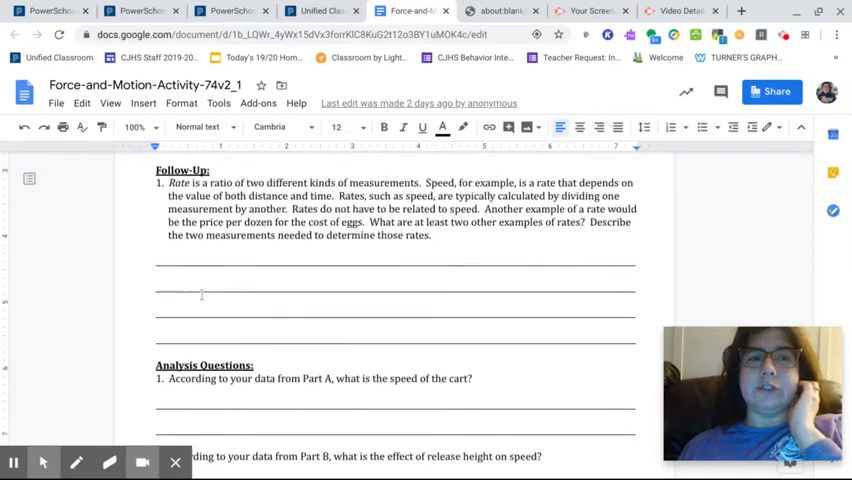
scroll("down", 3)
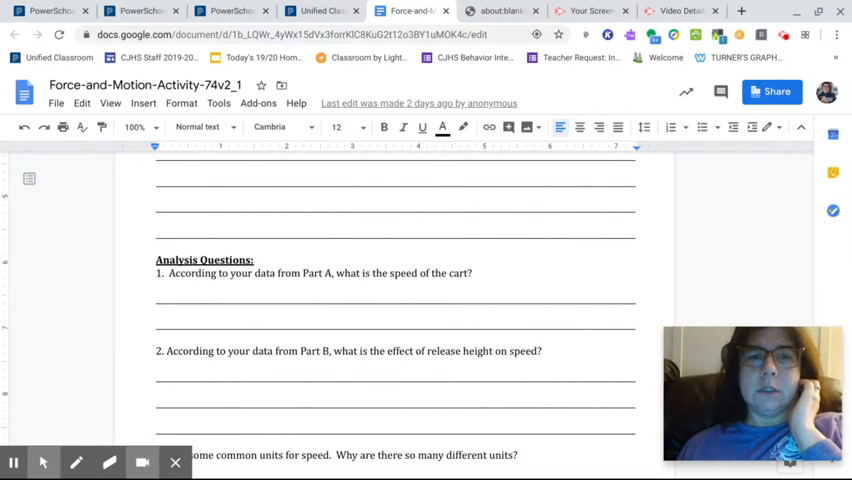
scroll("down", 3)
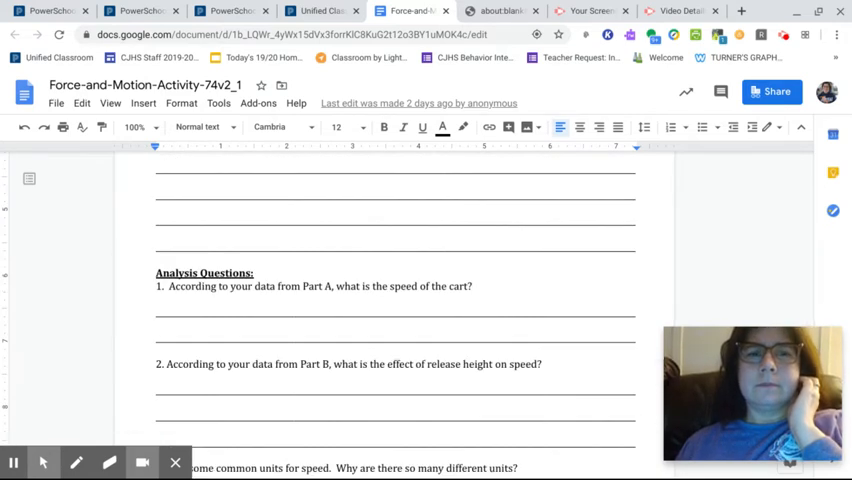
scroll("down", 3)
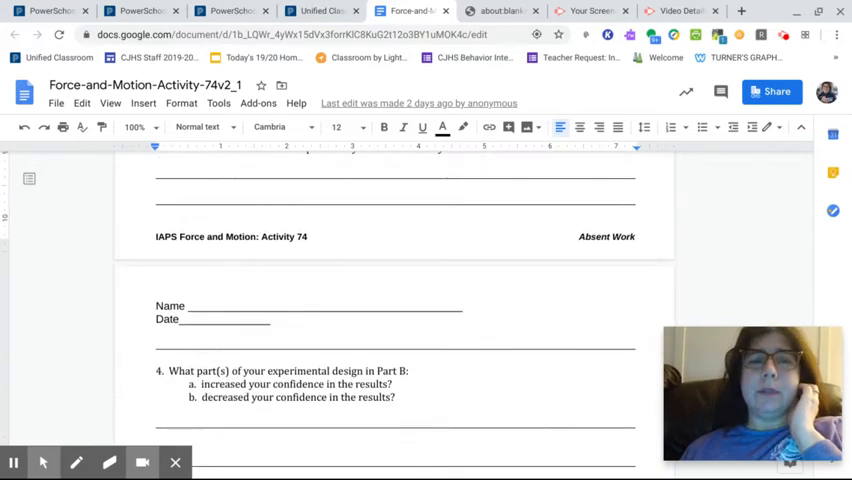
scroll("down", 3)
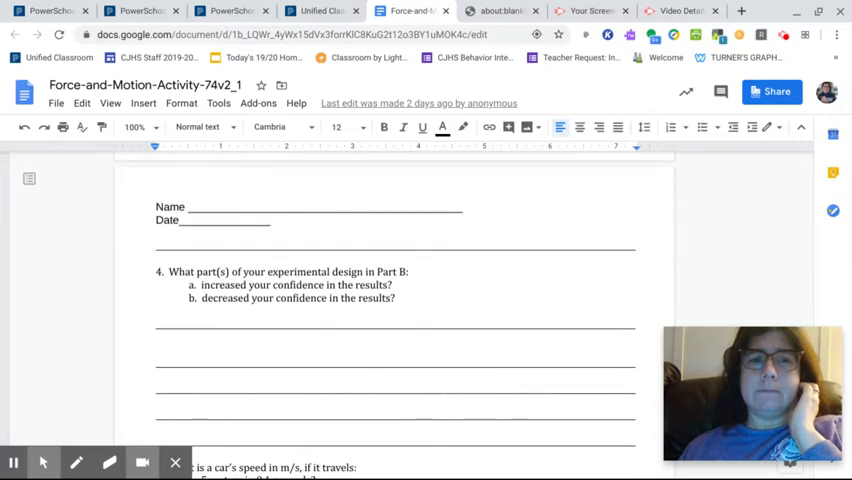
scroll("down", 3)
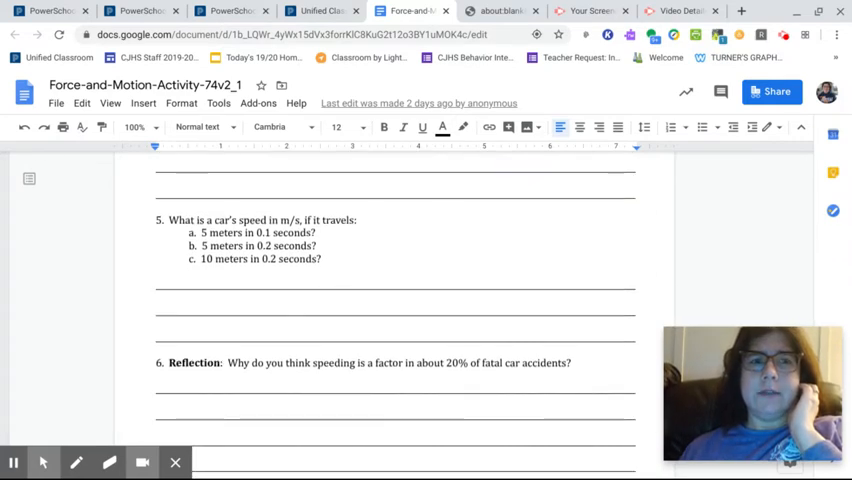
scroll("down", 3)
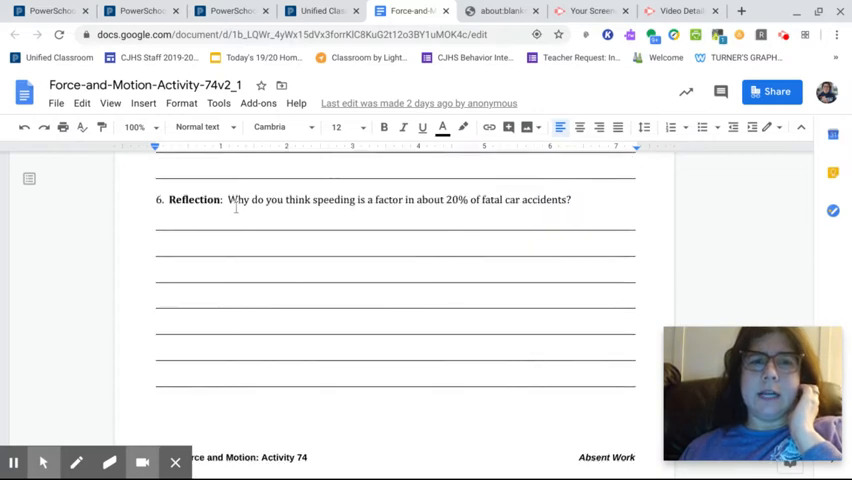
scroll("down", 3)
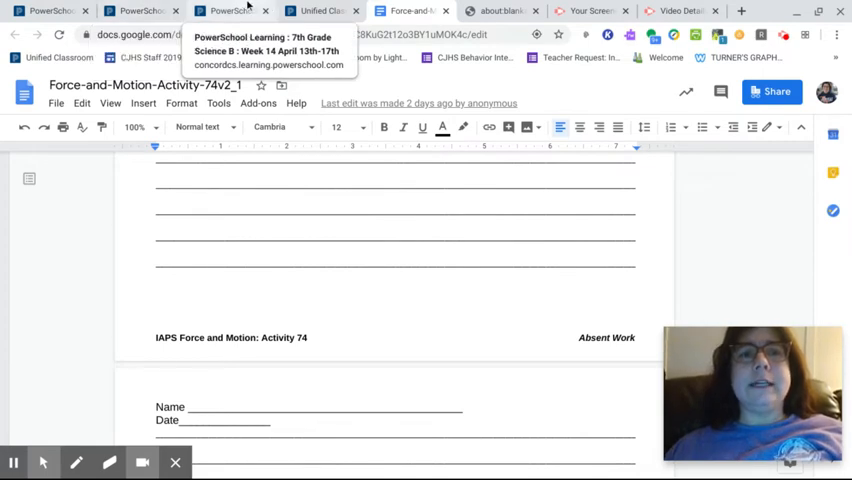
Return to the Week 14 agenda and reach Friday 4/17's embedded Speed, Distance and Displacement POGIL form
left_click(136, 12)
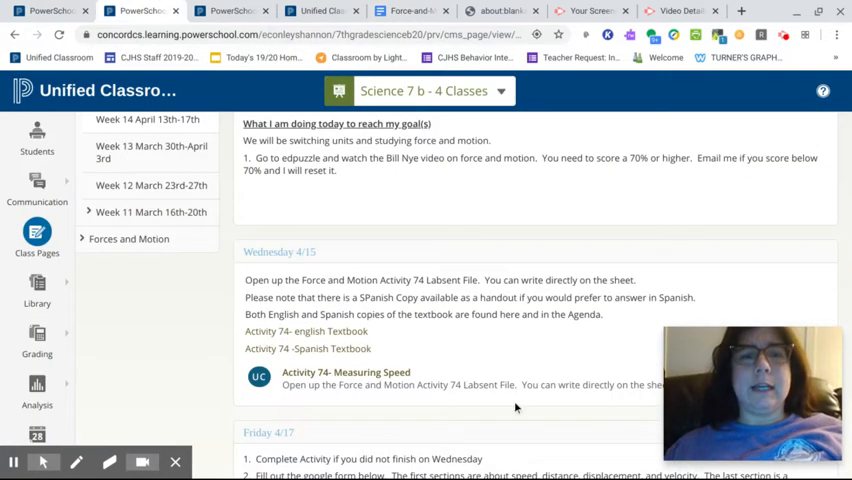
scroll("down", 3)
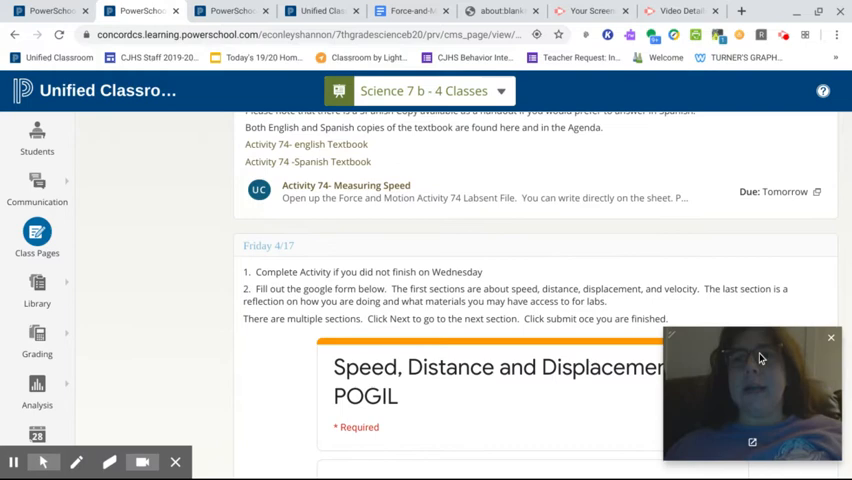
scroll("down", 3)
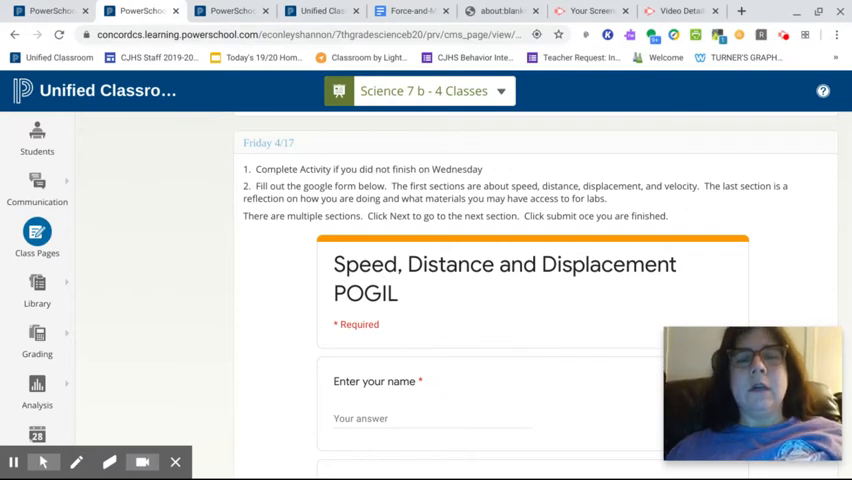
scroll("down", 3)
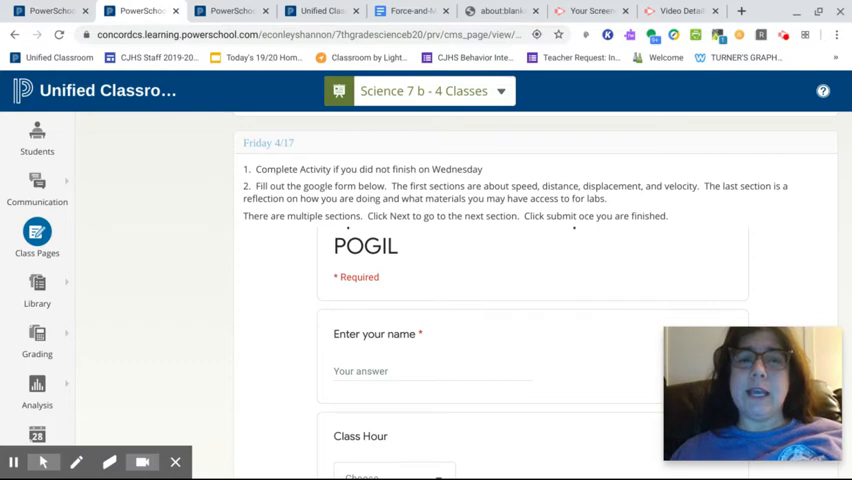
scroll("down", 3)
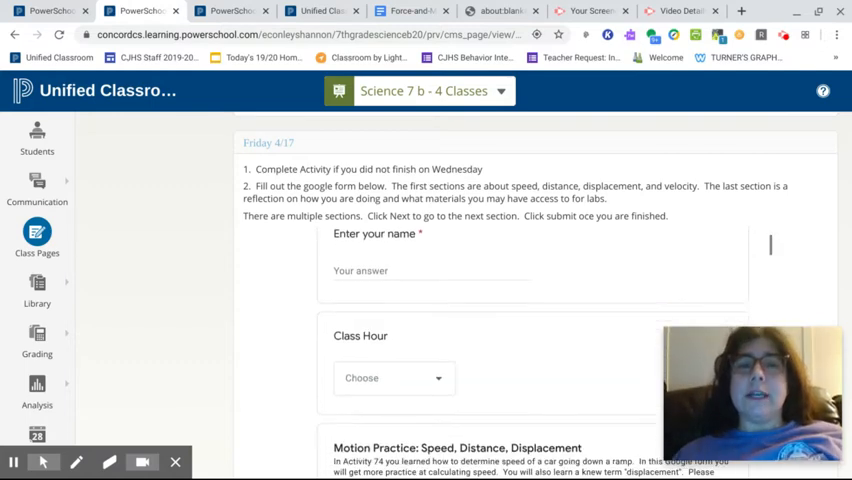
scroll("down", 3)
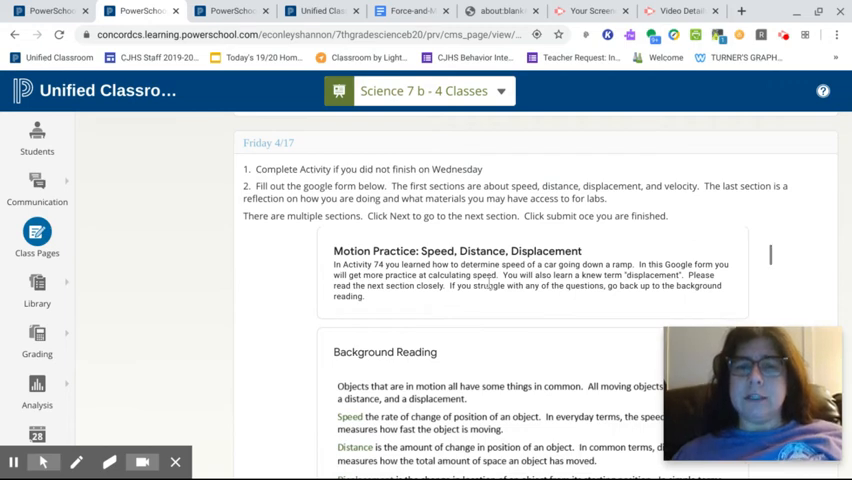
scroll("down", 3)
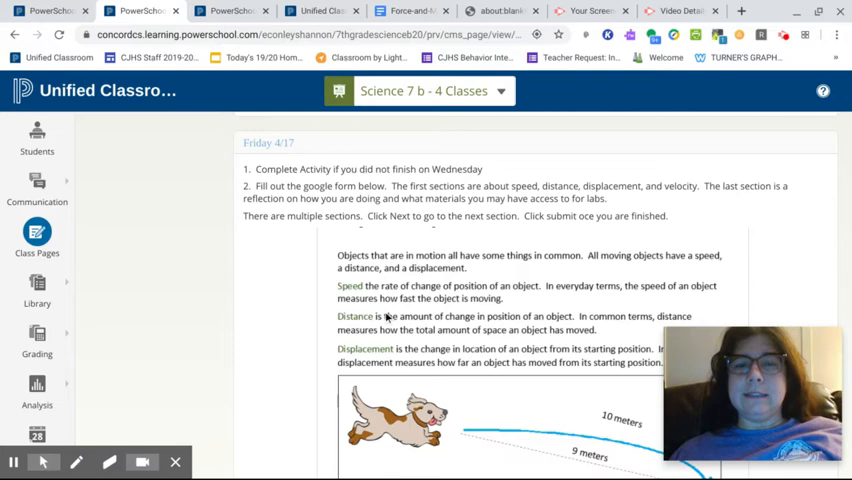
scroll("down", 3)
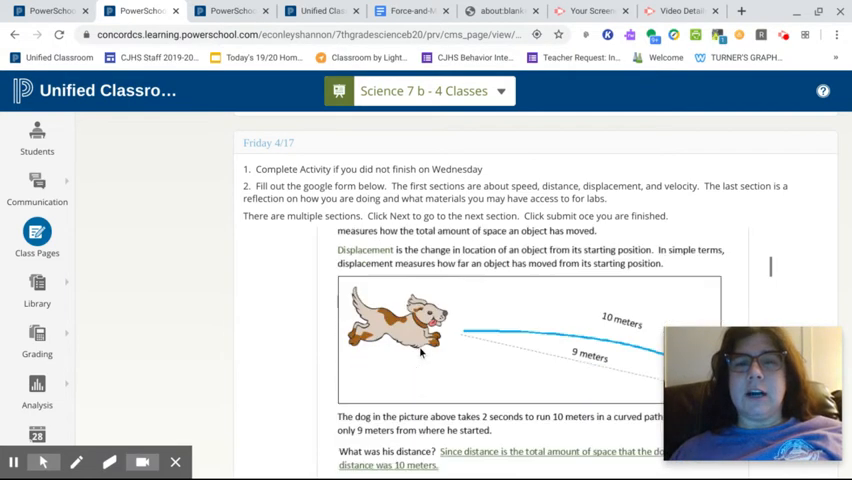
scroll("down", 3)
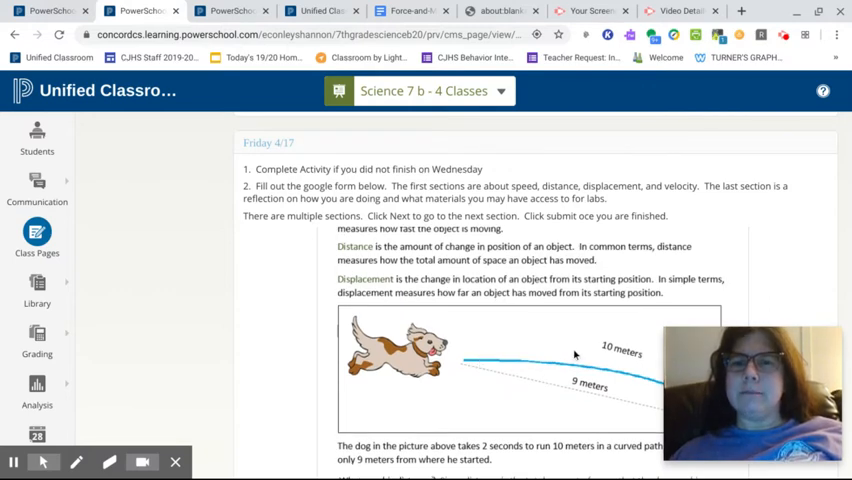
scroll("down", 3)
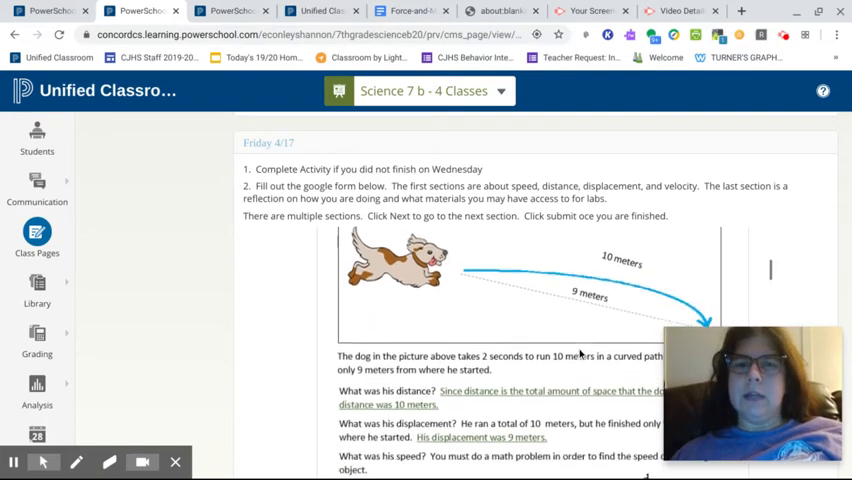
scroll("down", 3)
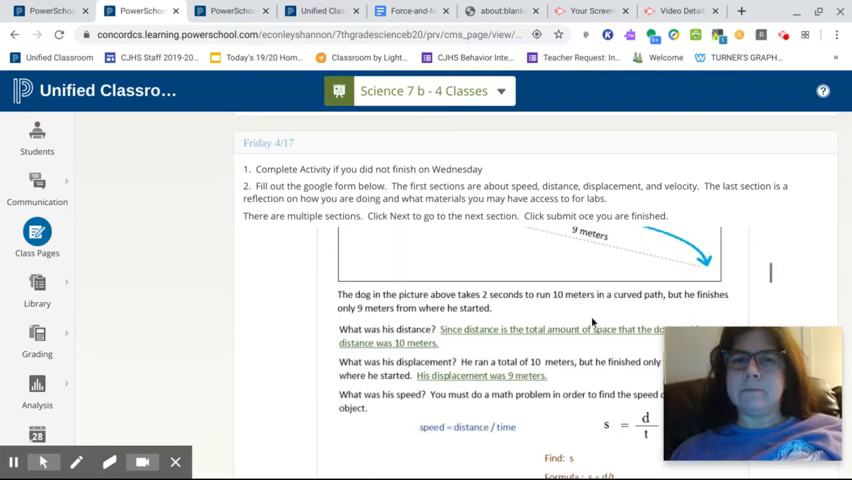
scroll("down", 3)
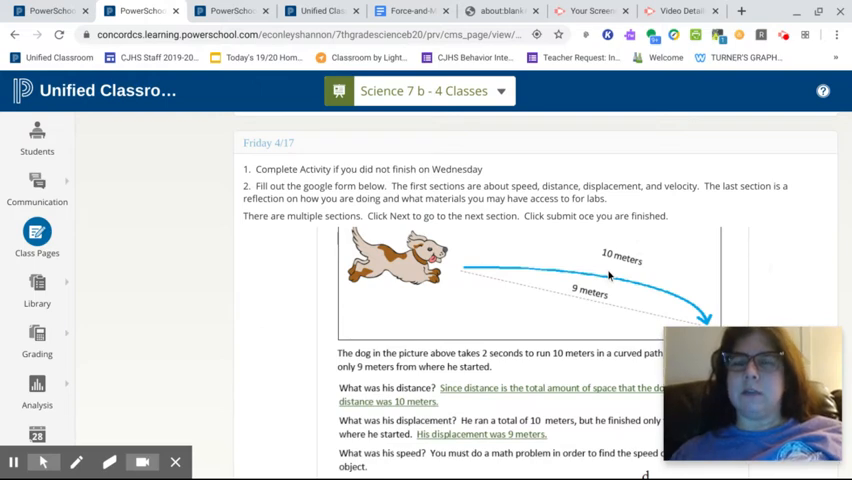
mouse_move(516, 292)
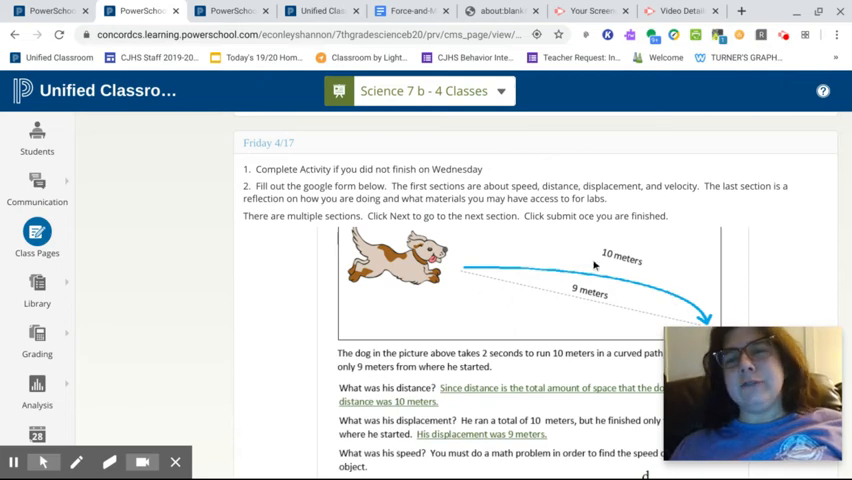
scroll("down", 3)
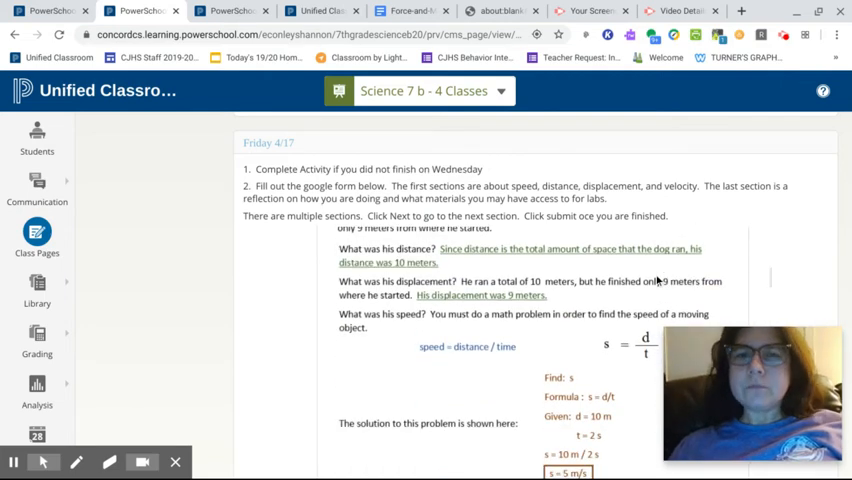
scroll("down", 3)
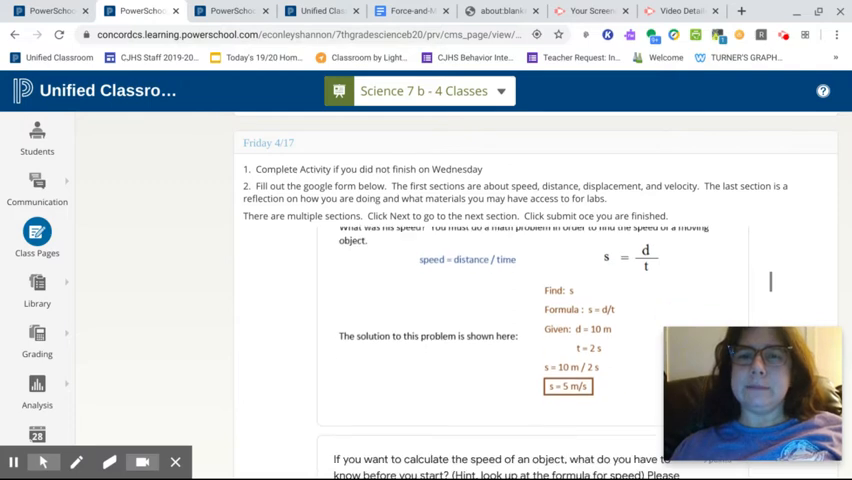
mouse_move(420, 272)
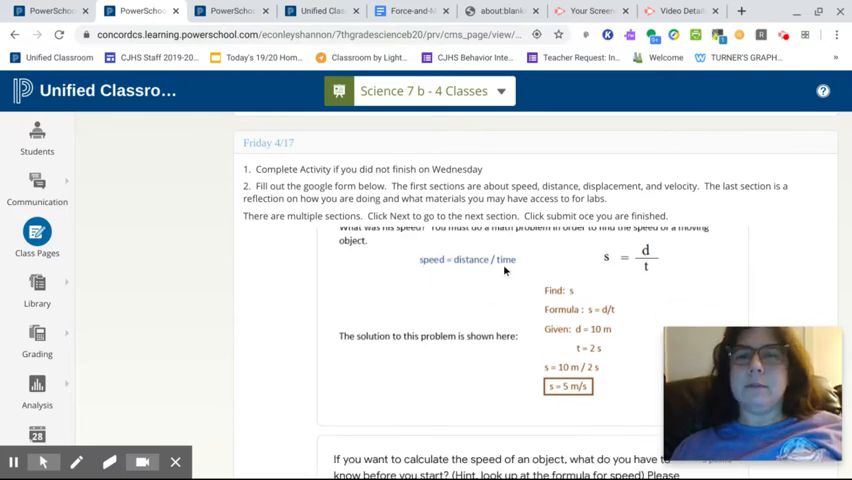
scroll("down", 3)
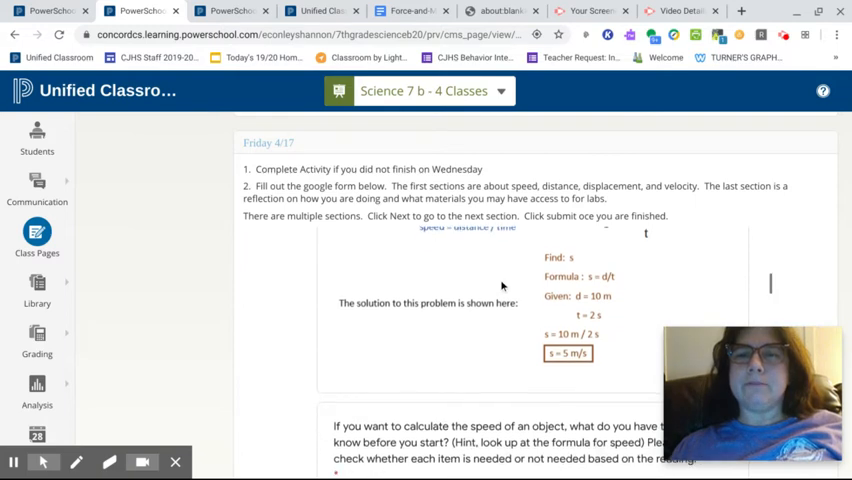
scroll("down", 3)
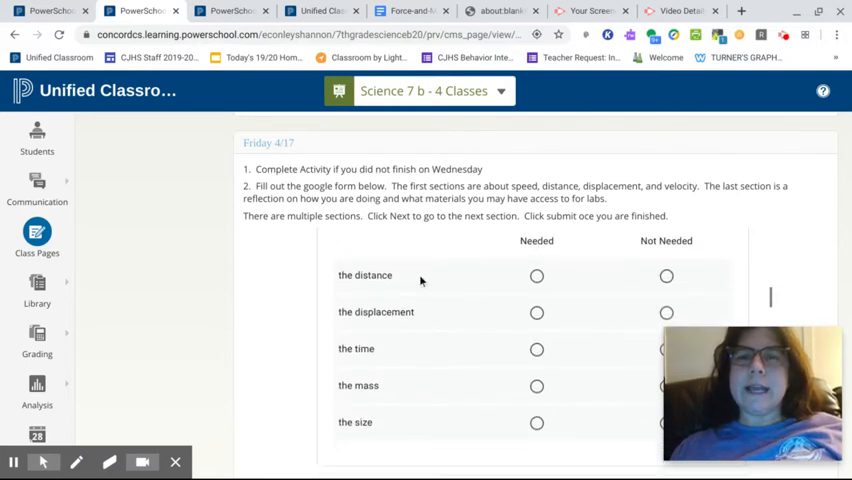
mouse_move(588, 260)
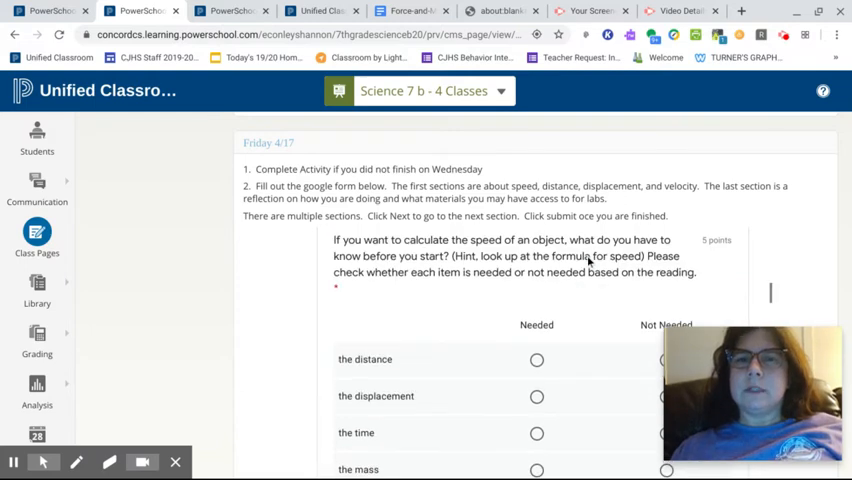
scroll("down", 3)
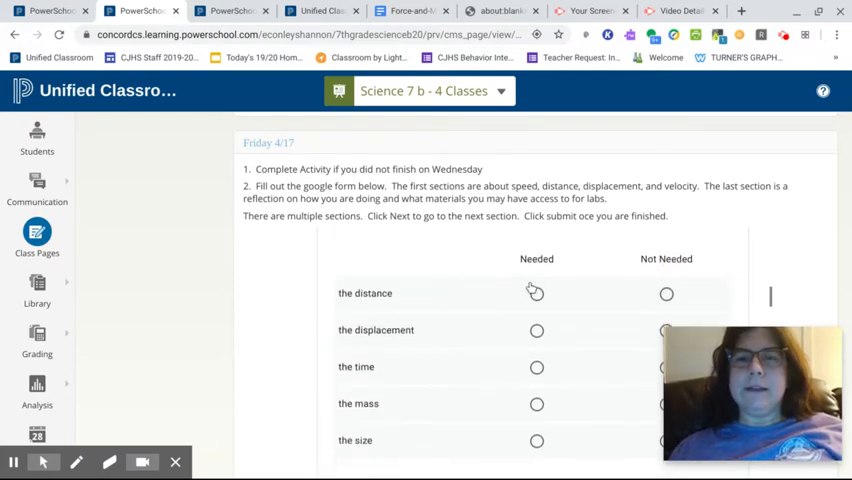
mouse_move(642, 280)
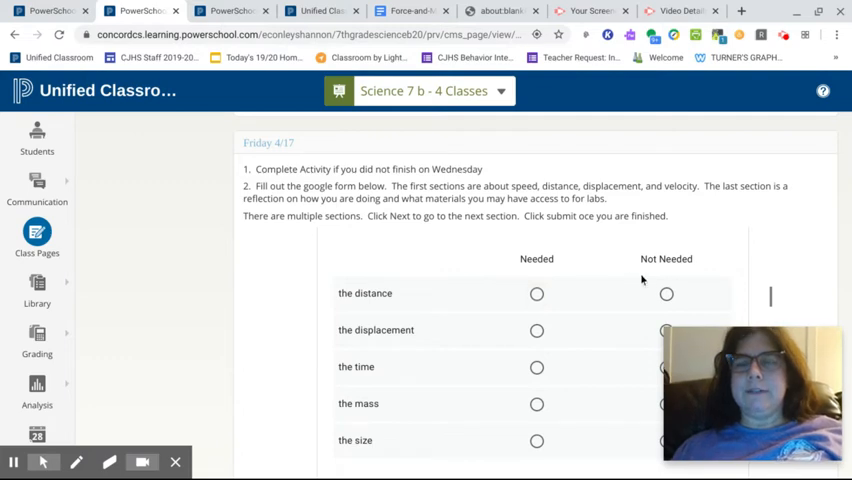
scroll("down", 3)
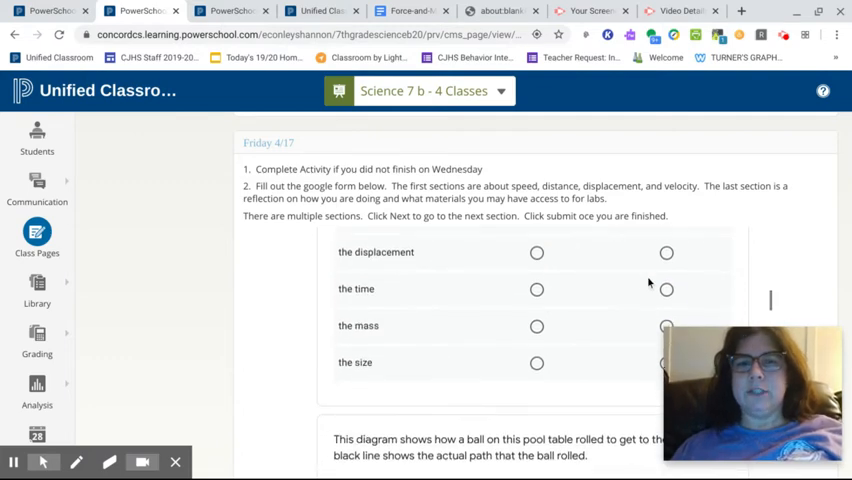
scroll("down", 3)
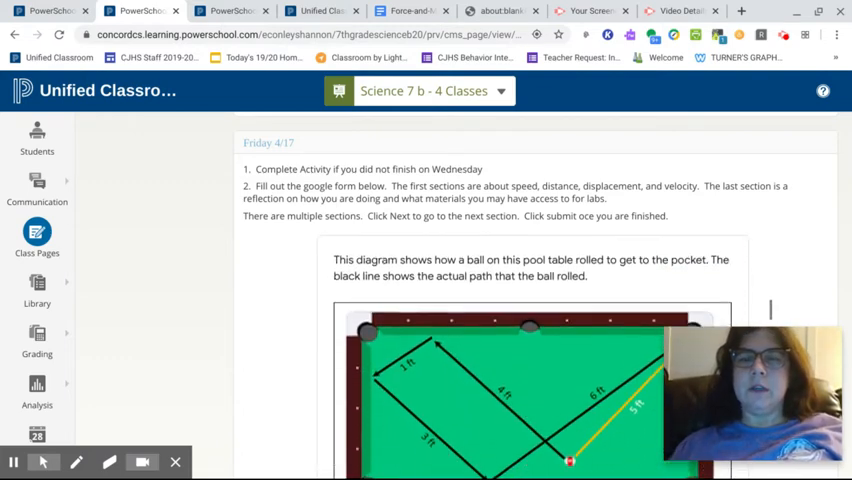
scroll("down", 3)
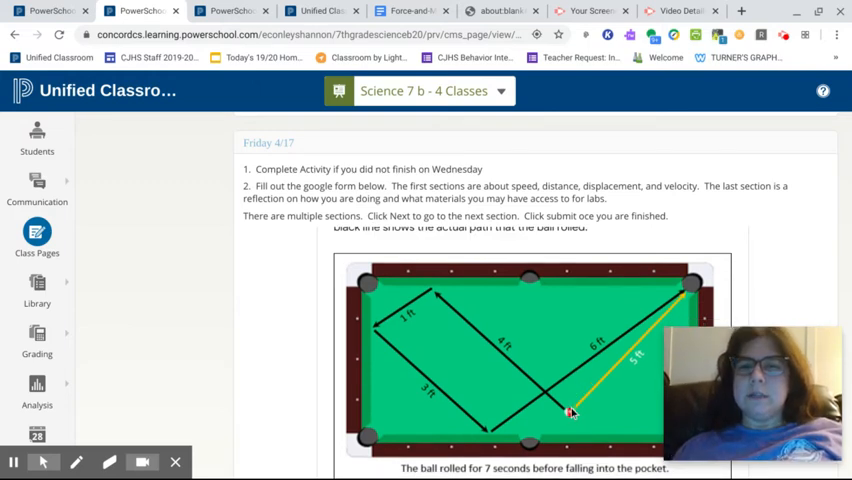
scroll("down", 3)
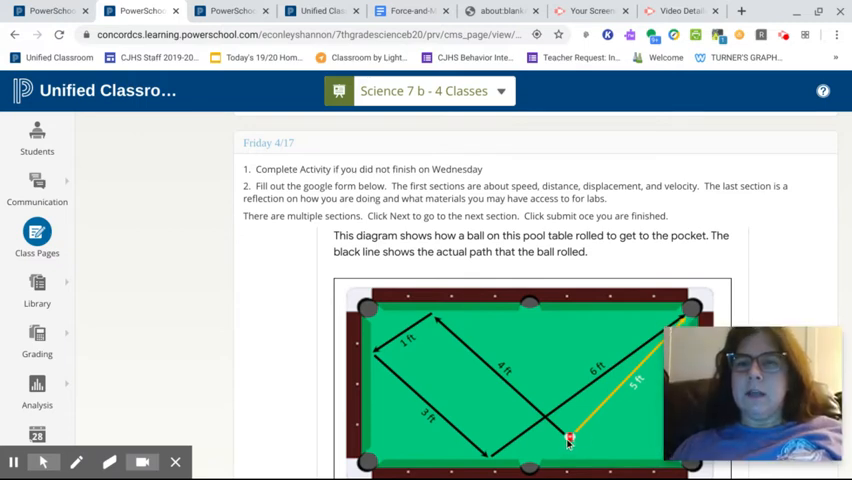
mouse_move(424, 330)
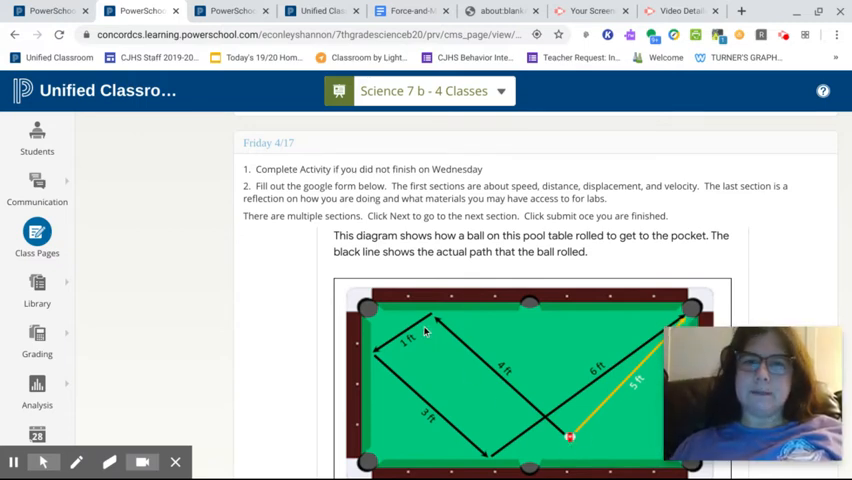
mouse_move(476, 448)
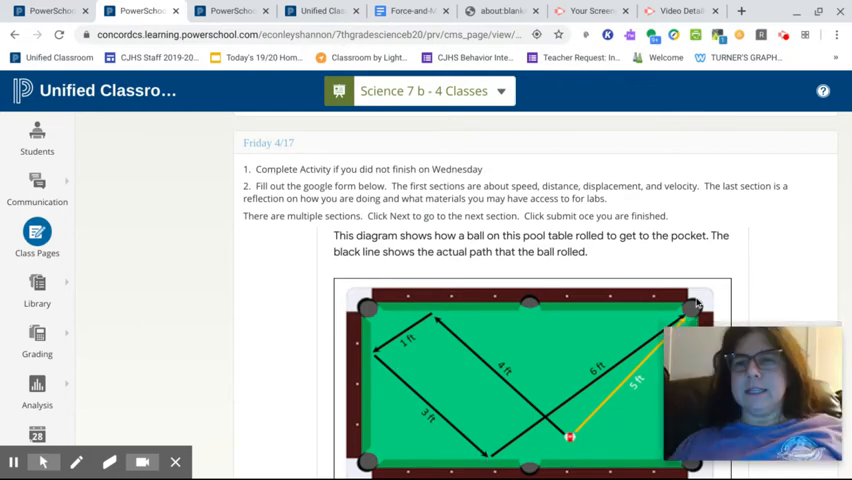
scroll("down", 3)
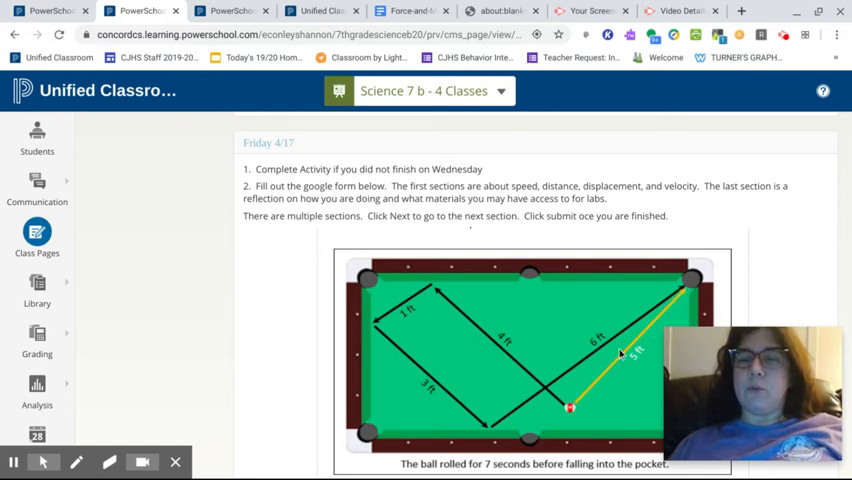
mouse_move(386, 336)
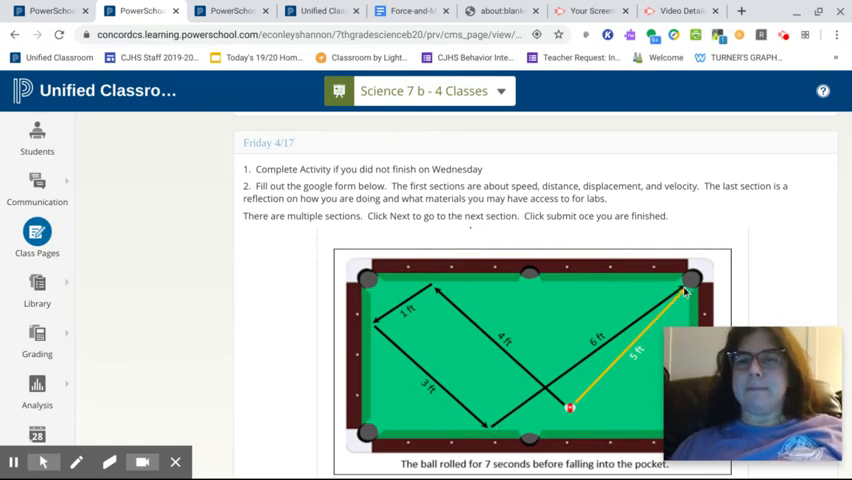
Scroll through the form's displacement, average speed and velocity questions to the section's Next button
scroll("down", 3)
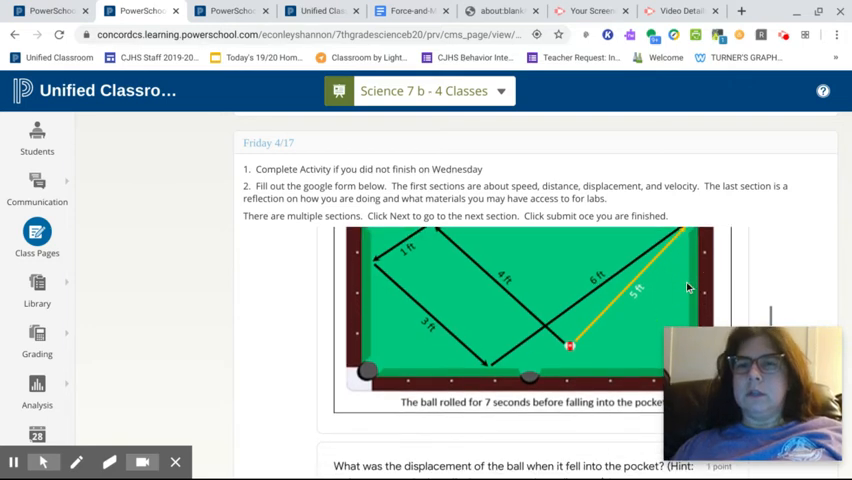
scroll("down", 3)
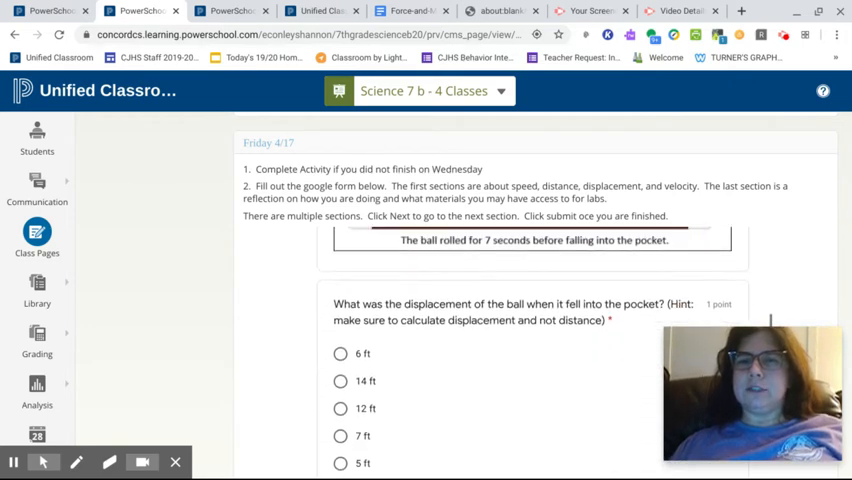
scroll("down", 3)
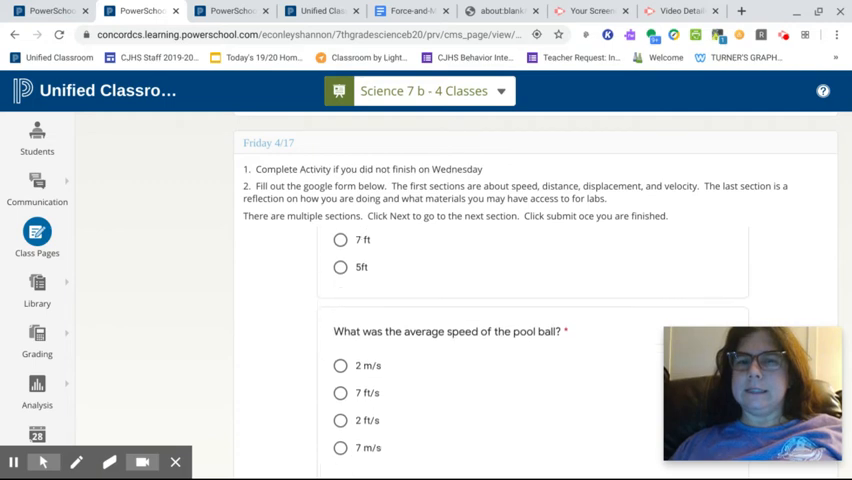
scroll("down", 3)
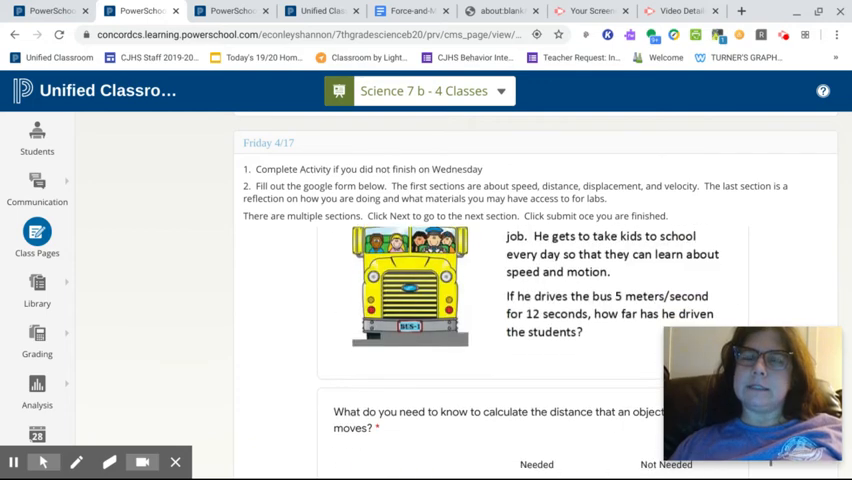
scroll("down", 3)
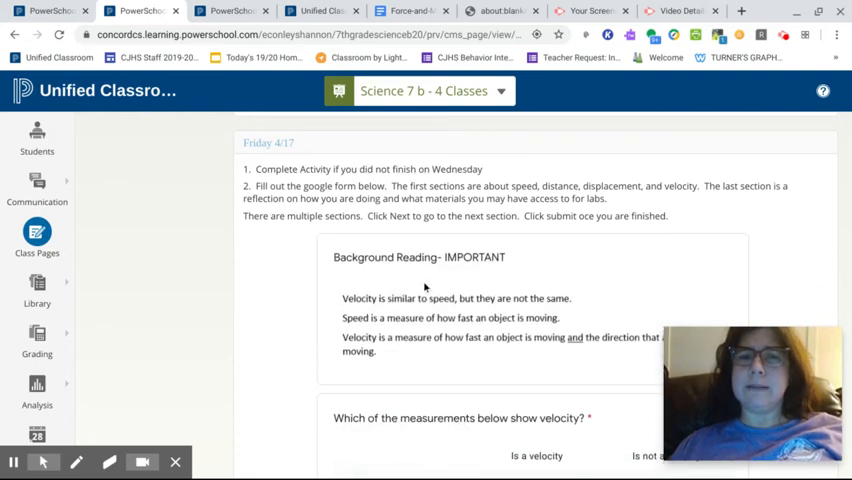
mouse_move(424, 288)
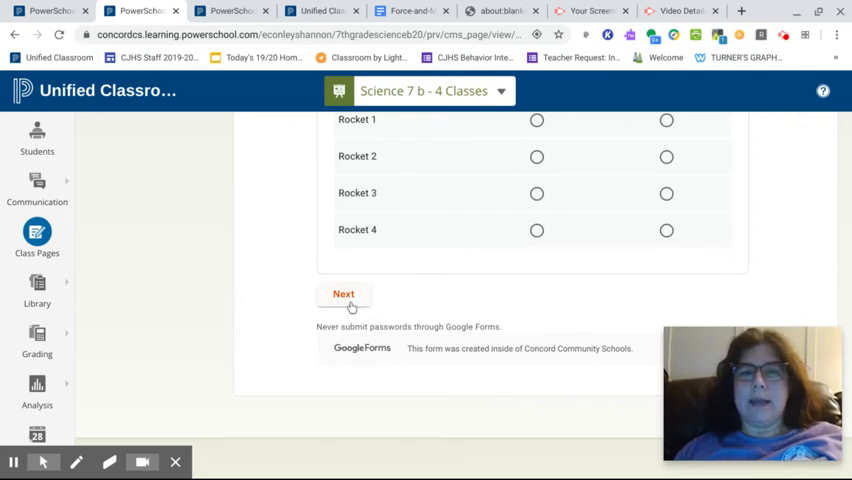
Attempt Next on the form, which jumps back flagging the required name field
left_click(344, 292)
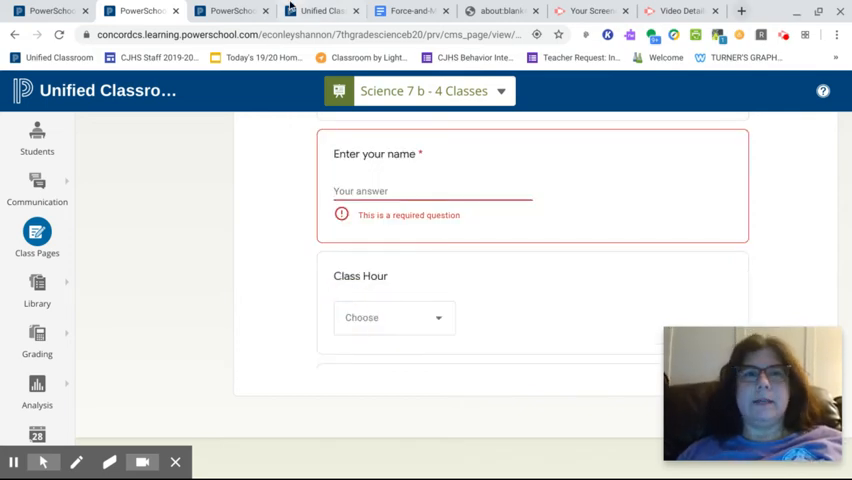
mouse_move(712, 92)
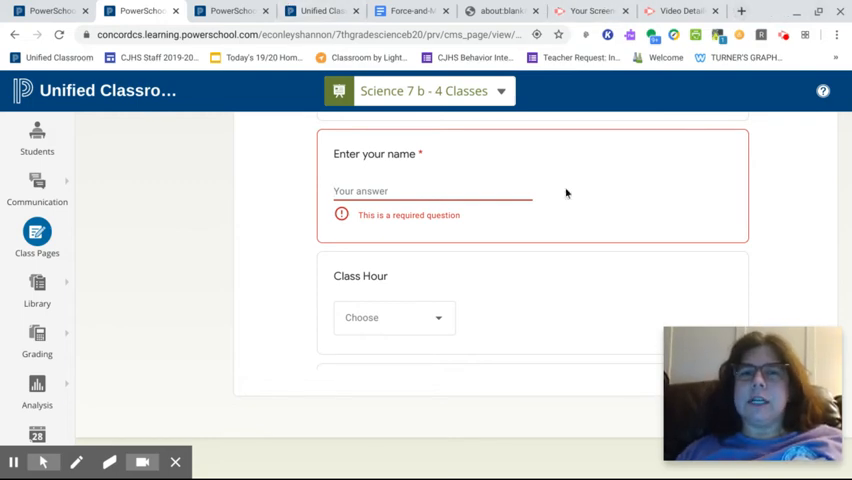
scroll("down", 3)
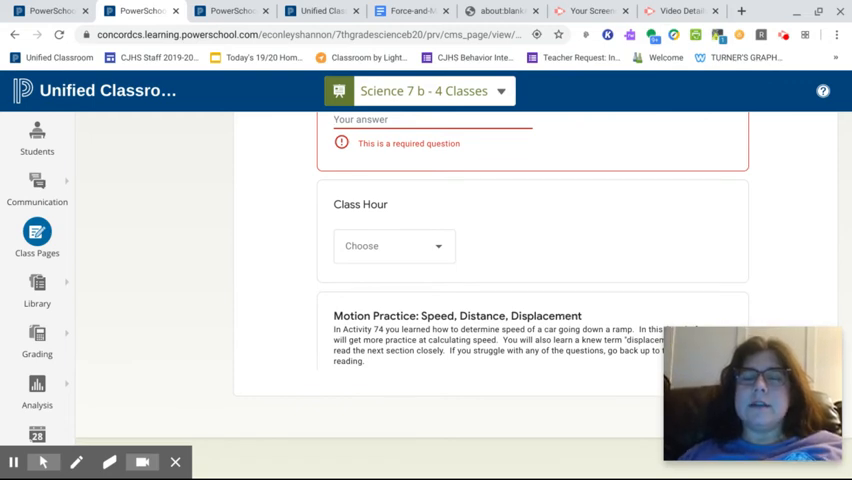
mouse_move(576, 340)
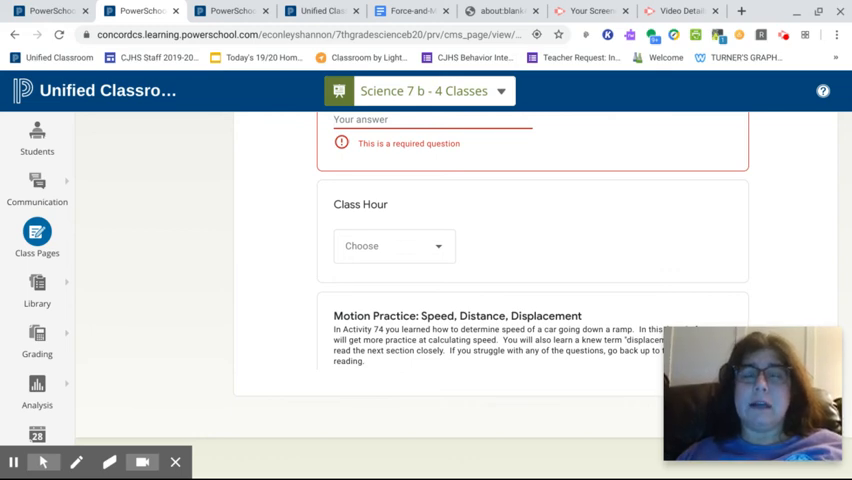
Scroll the form's Motion Practice introduction, background reading and speed question down to the pool table diagram
scroll("down", 3)
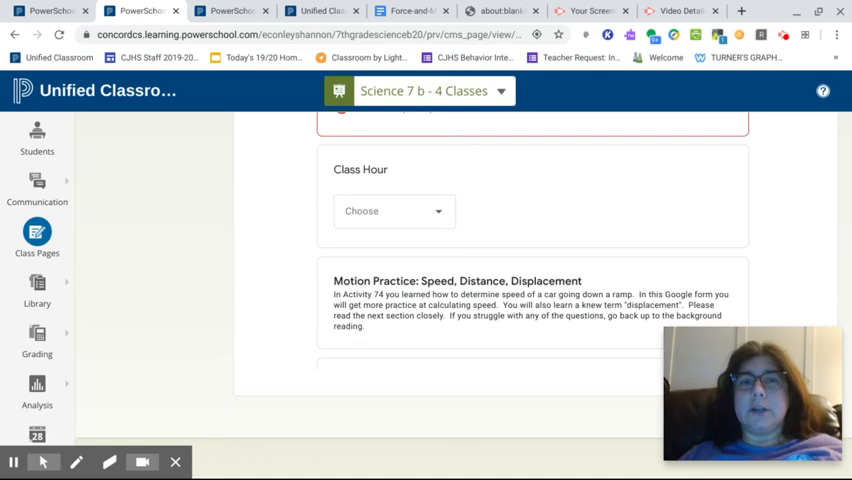
scroll("down", 3)
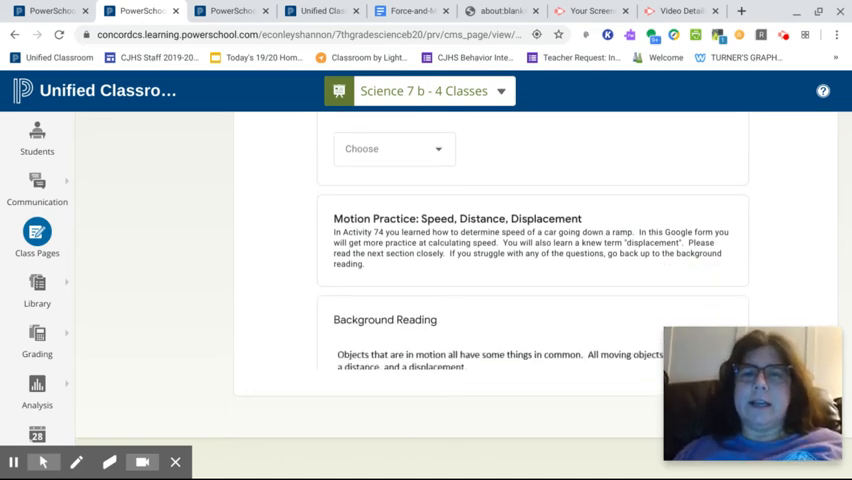
scroll("down", 3)
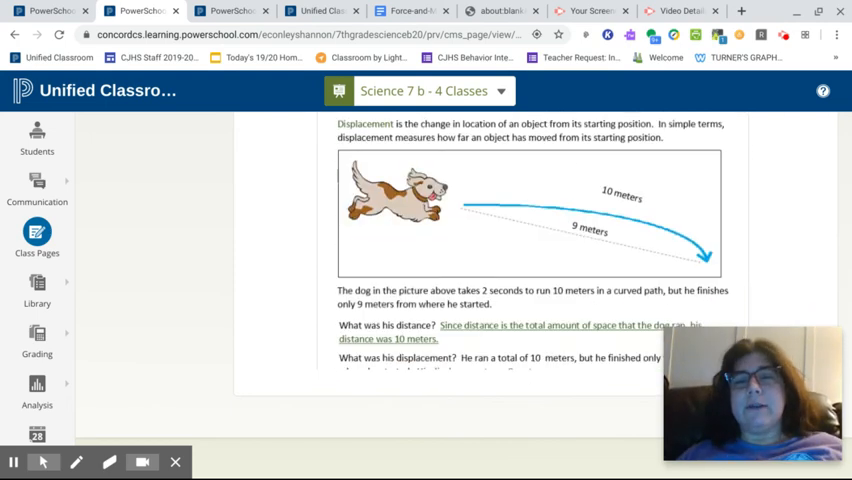
scroll("down", 3)
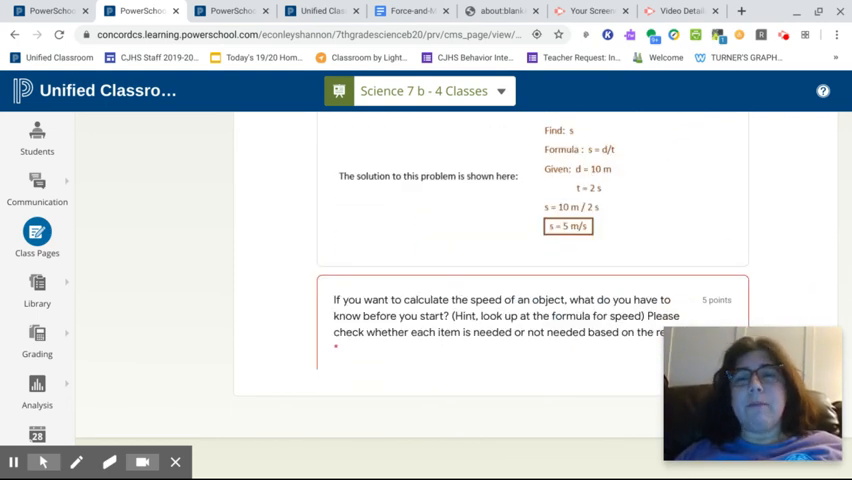
scroll("down", 3)
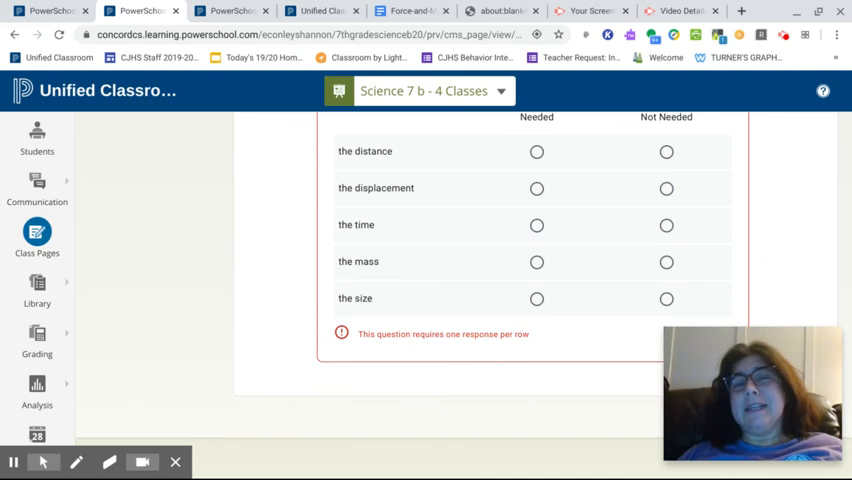
scroll("down", 3)
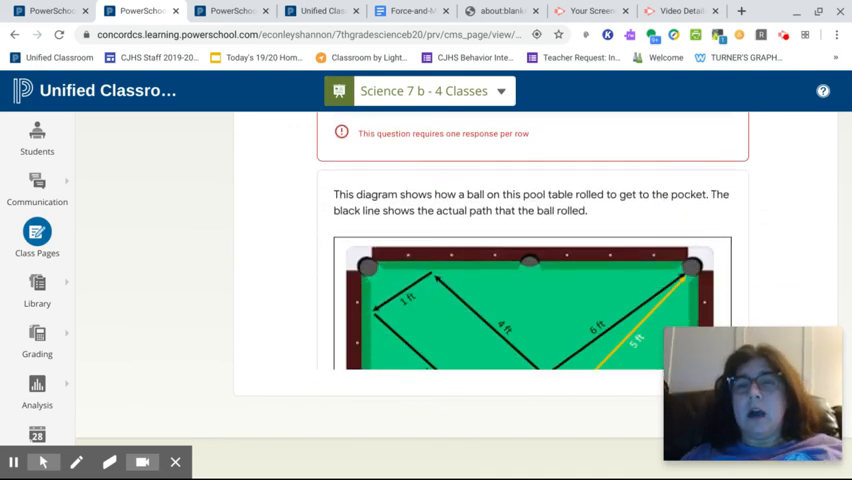